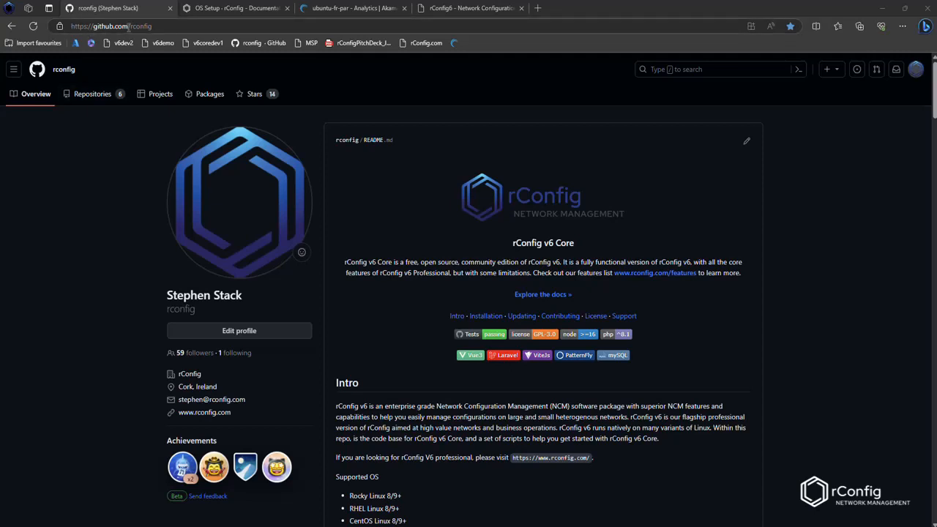
pyautogui.moveTo(447, 276)
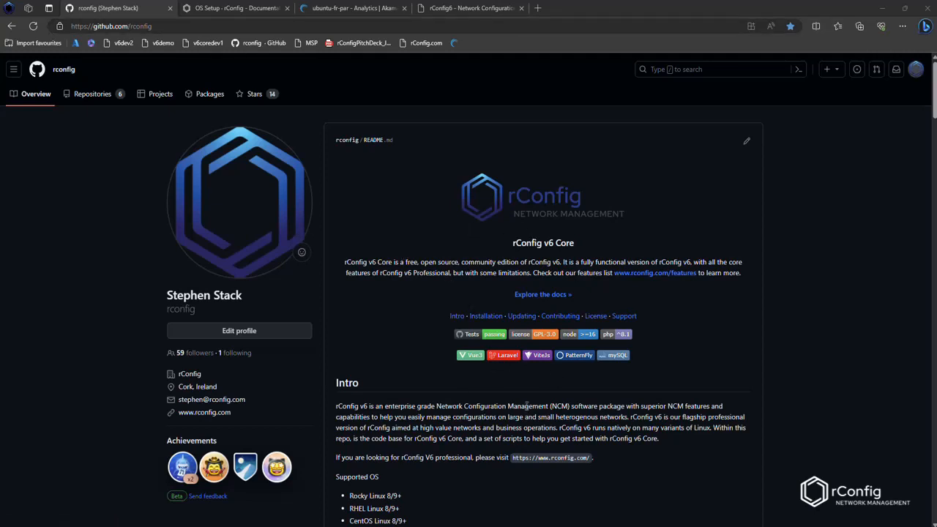
pyautogui.moveTo(521, 315)
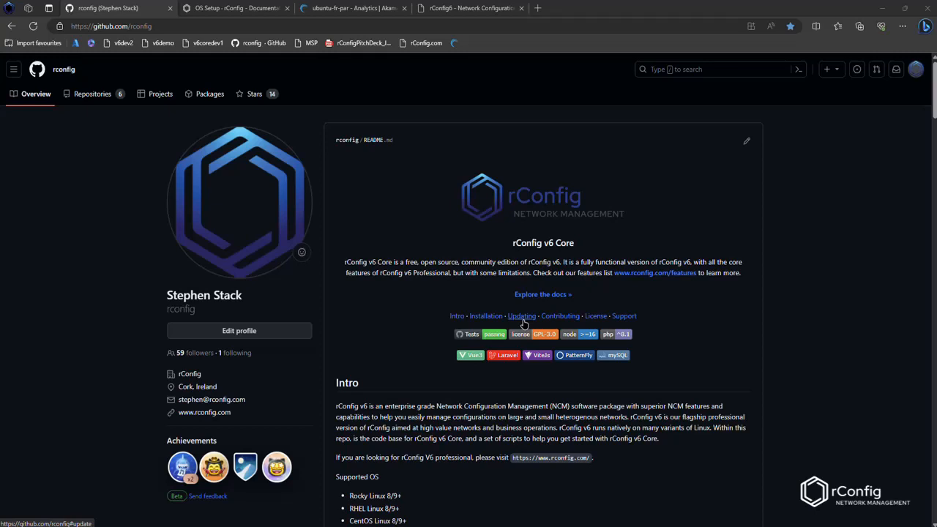
pyautogui.moveTo(523, 322)
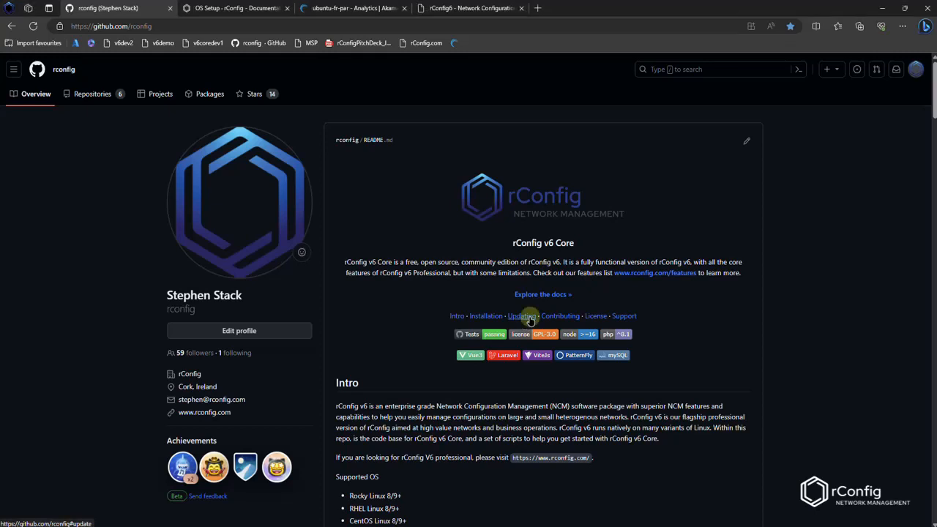
# Jump to the Updating section of the rconfig GitHub profile README
pyautogui.click(522, 316)
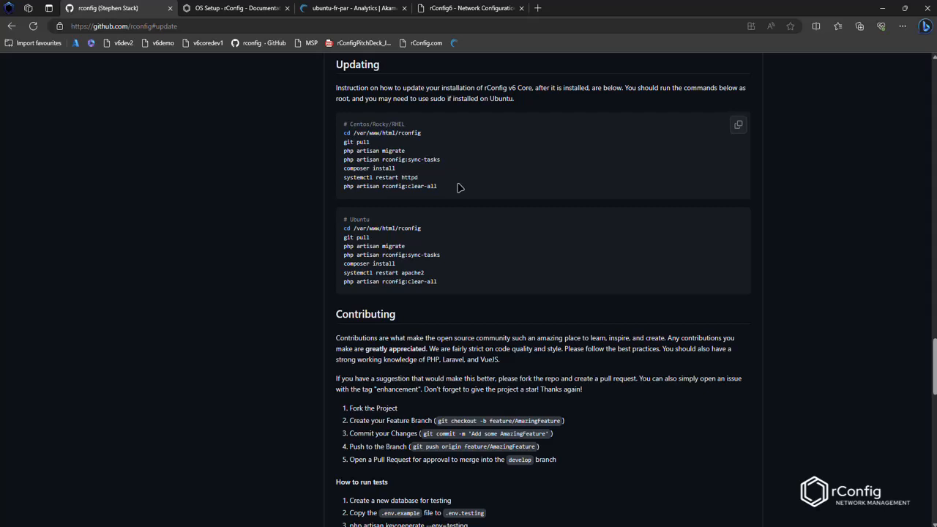
pyautogui.moveTo(637, 16)
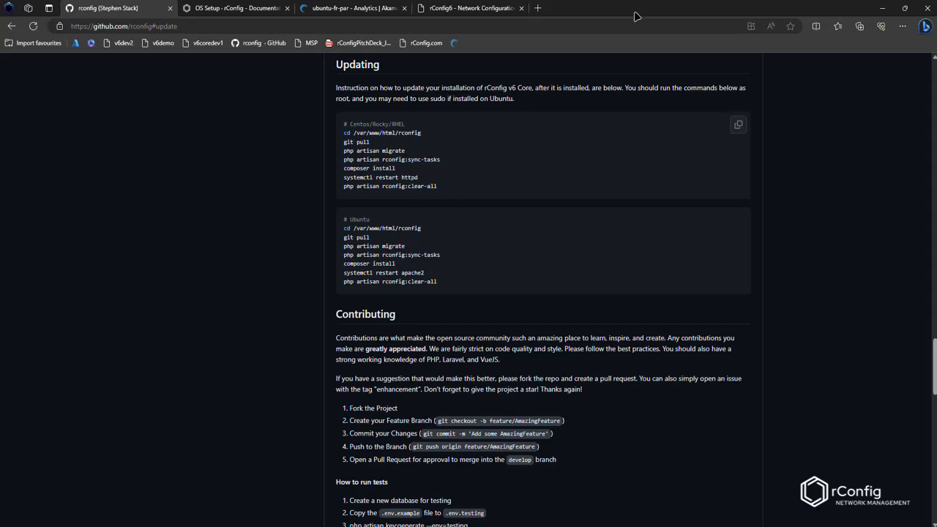
pyautogui.moveTo(636, 15)
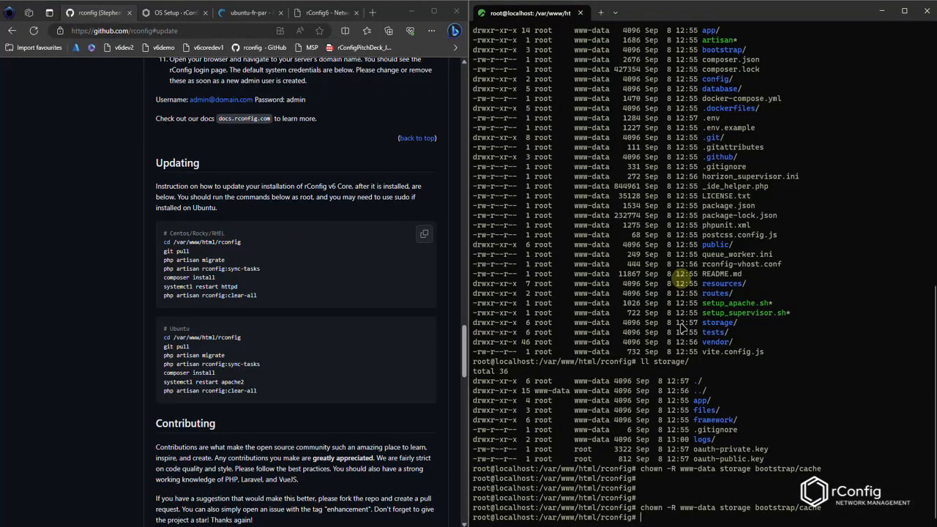
# Check /etc/lsb-release shows Ubuntu 22.04.3 LTS, list the rconfig folder, then clear the terminal
pyautogui.write('clea')
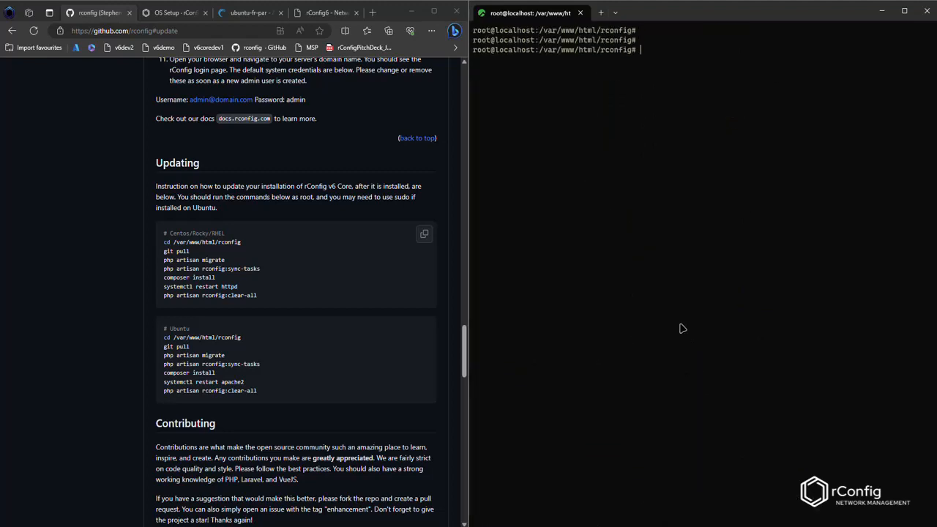
pyautogui.moveTo(665, 257)
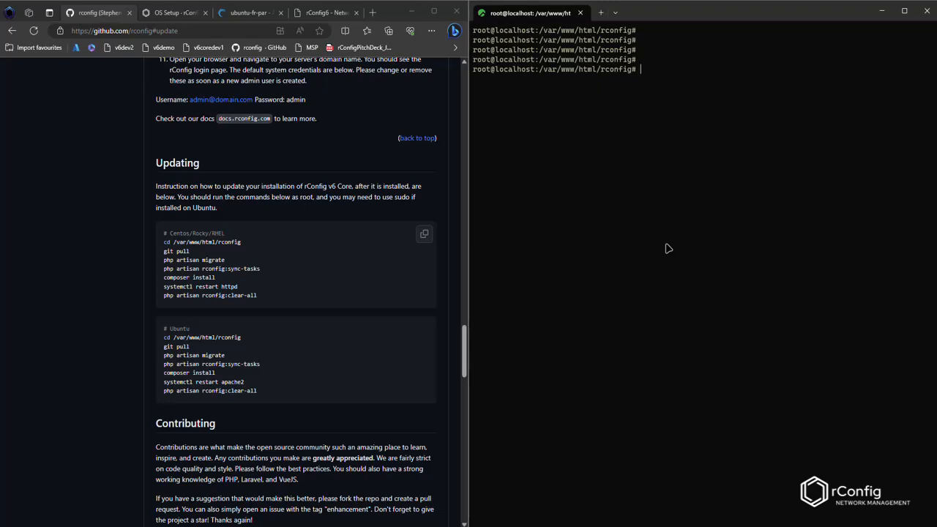
pyautogui.write('cat /etc/')
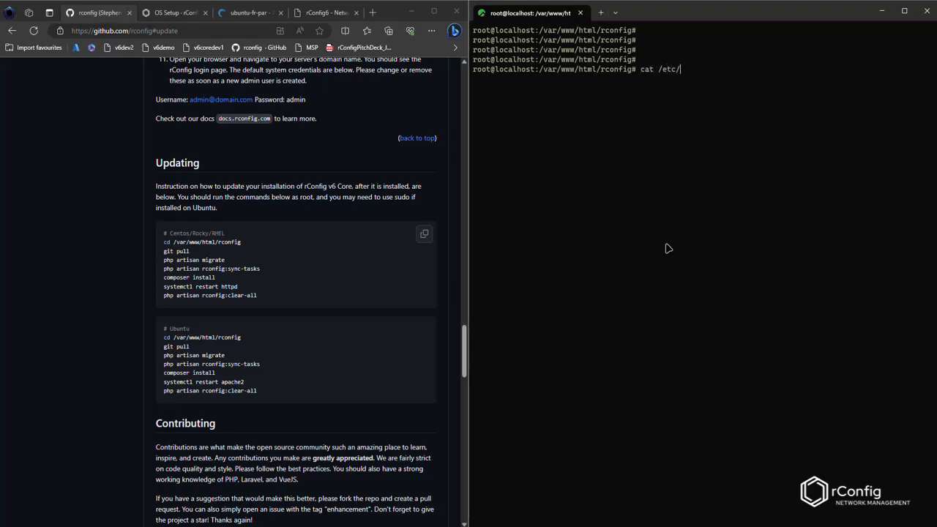
pyautogui.write('lsb-release')
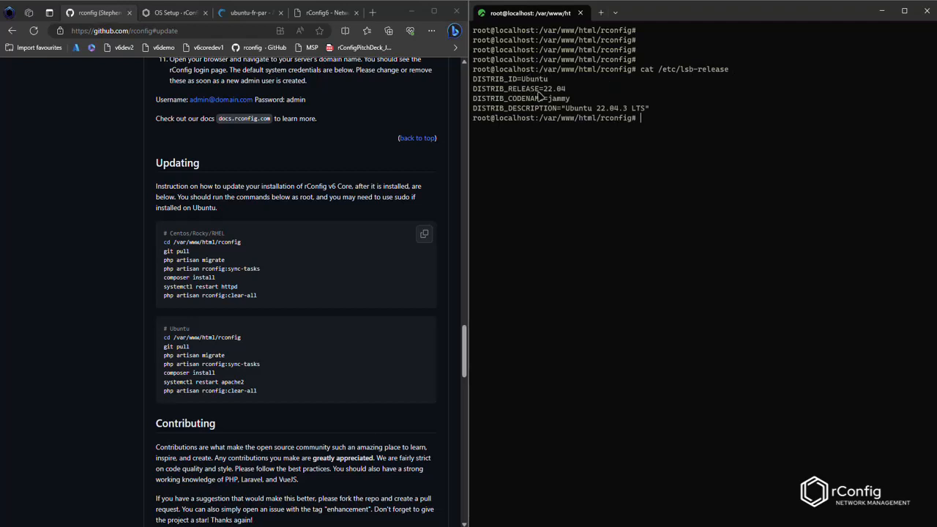
pyautogui.moveTo(668, 122)
pyautogui.write('ls')
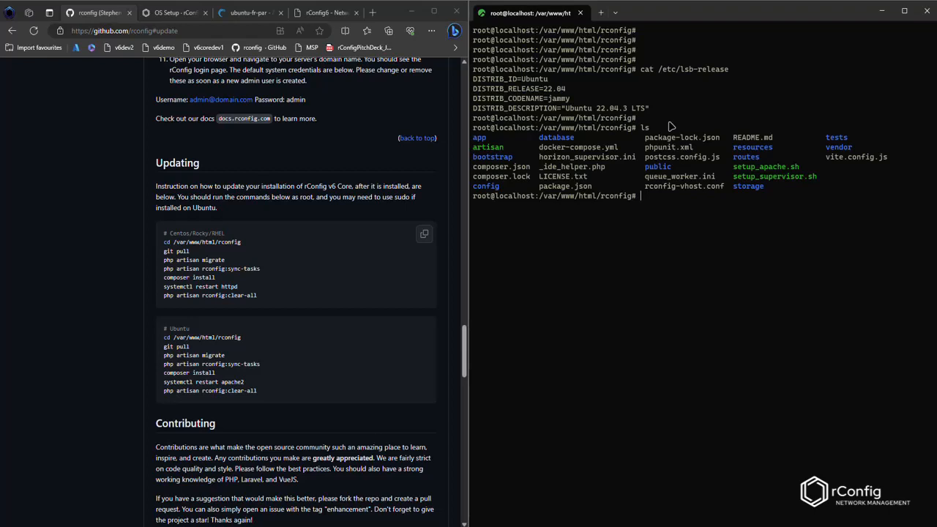
pyautogui.write('cd')
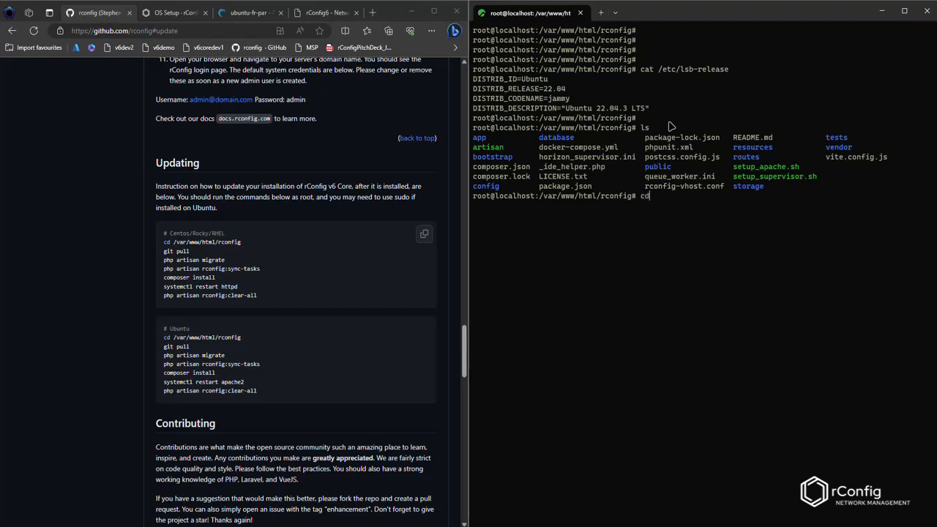
pyautogui.write('cle')
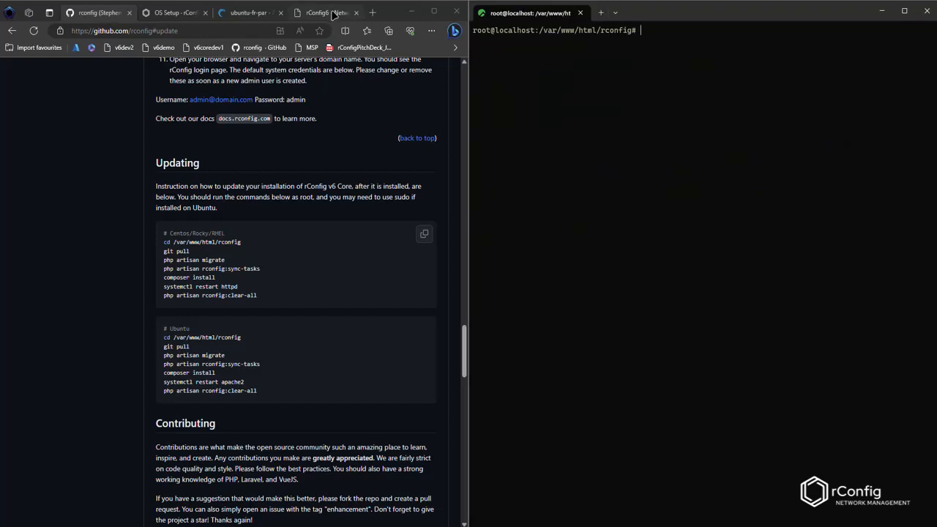
pyautogui.click(322, 13)
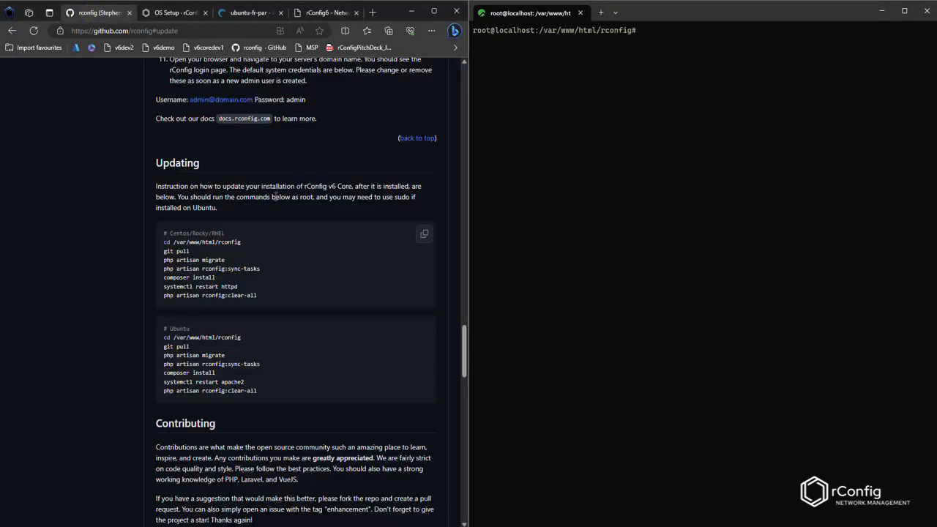
pyautogui.moveTo(274, 268)
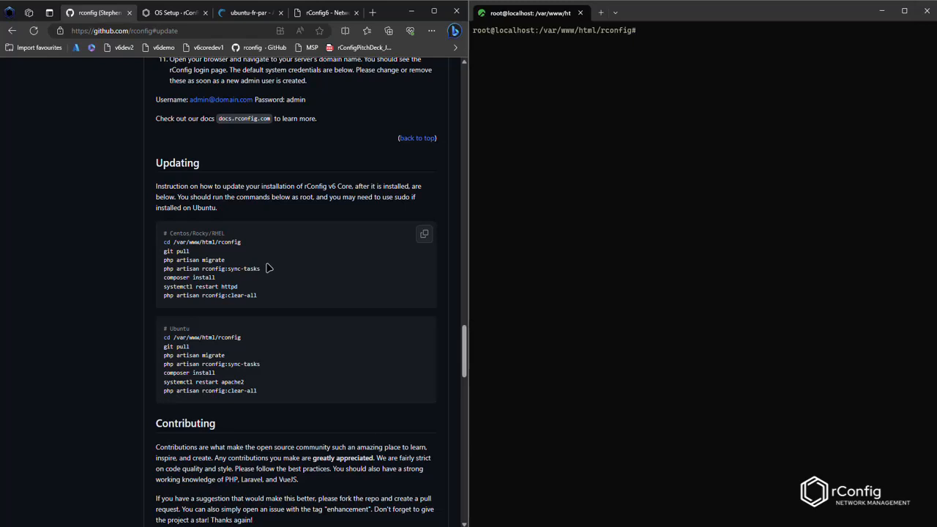
pyautogui.moveTo(260, 266)
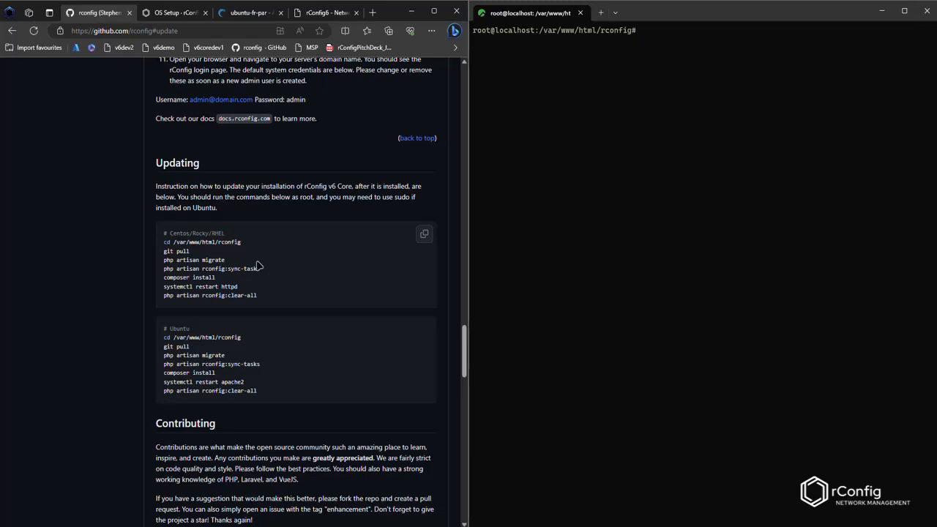
pyautogui.moveTo(264, 214)
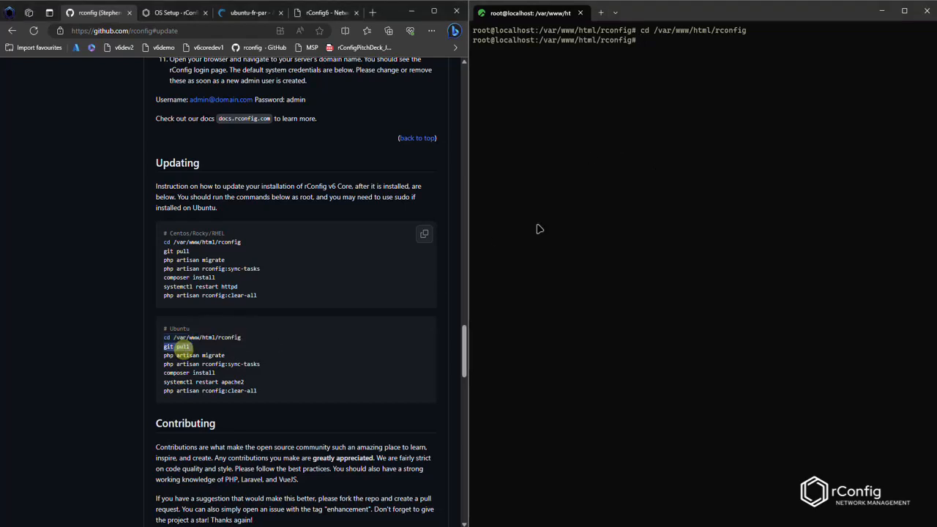
# Run git pull in /var/www/html/rconfig, fast-forwarding README.md
pyautogui.write('git pull')
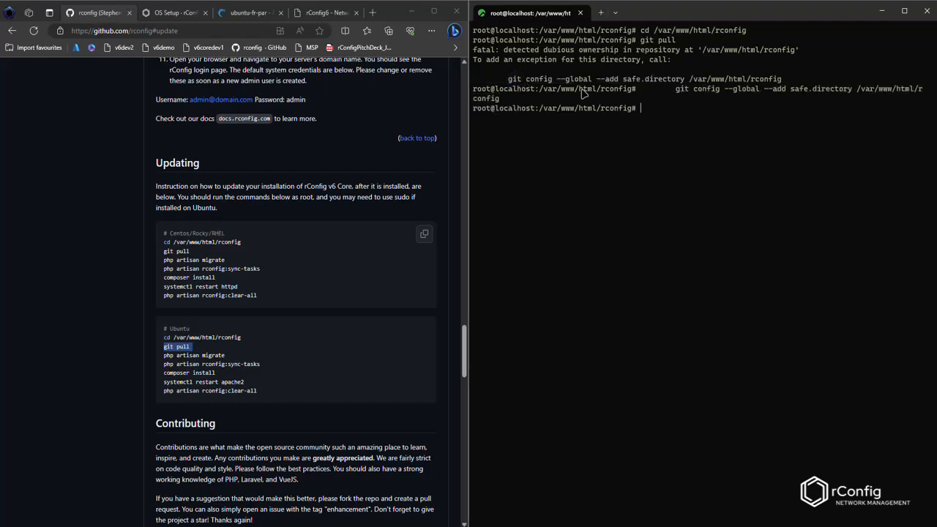
pyautogui.write('clear')
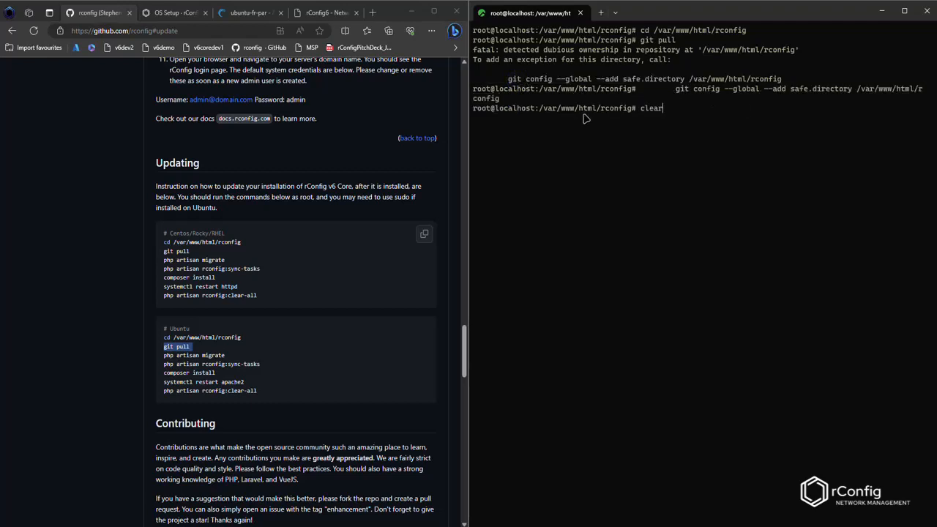
pyautogui.write('git pull')
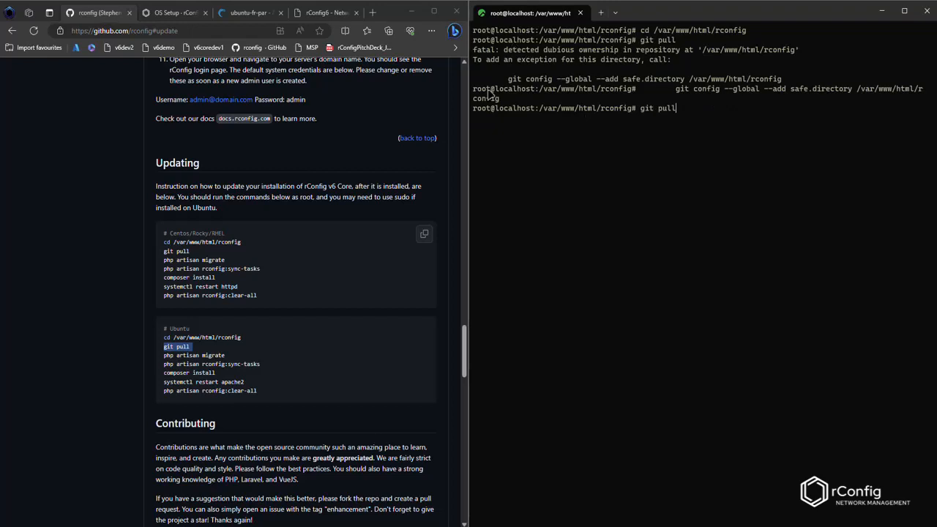
pyautogui.moveTo(505, 79); pyautogui.dragTo(864, 89)
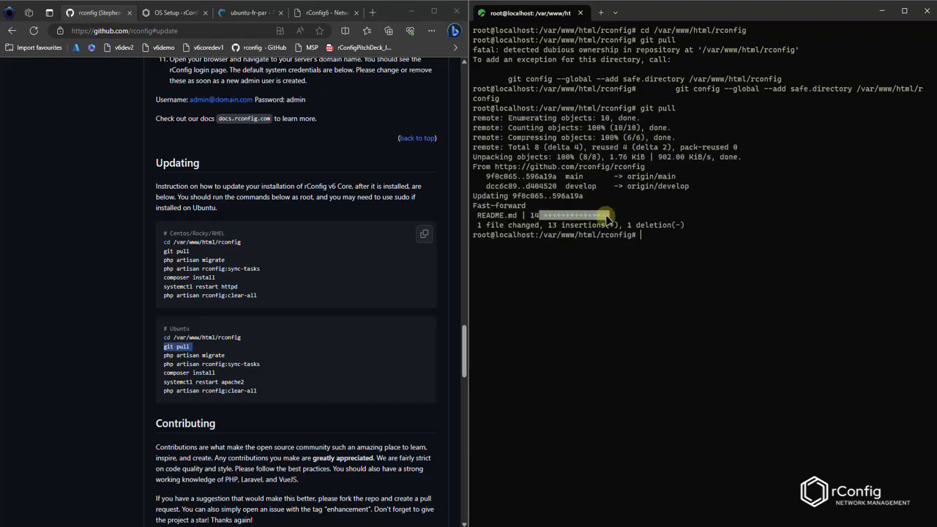
pyautogui.moveTo(673, 245)
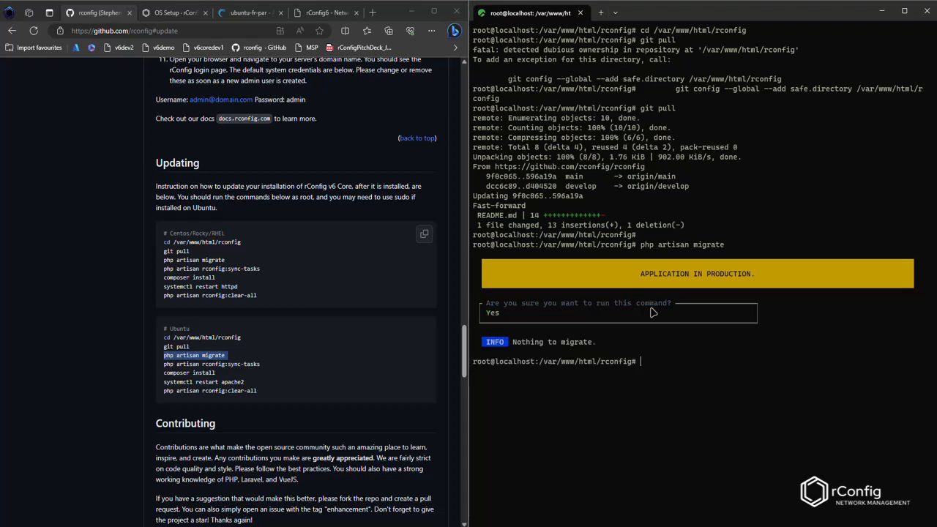
pyautogui.moveTo(509, 318)
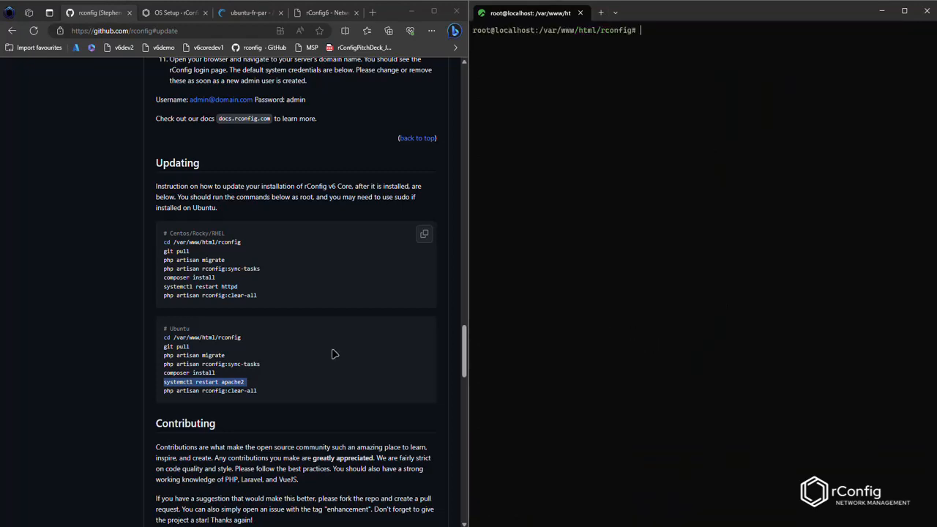
# Restart Apache with systemctl restart apache2 after the migration
pyautogui.write('systemctl restart apache2')
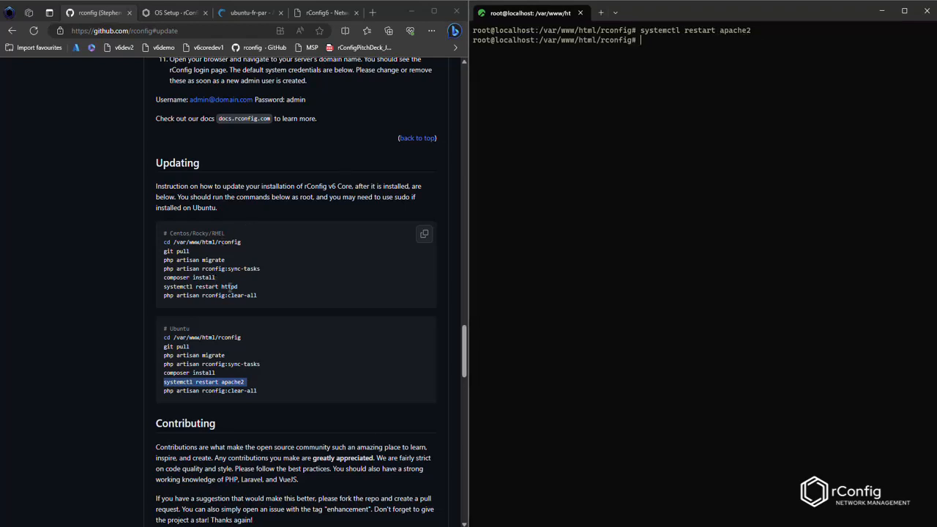
pyautogui.moveTo(244, 416)
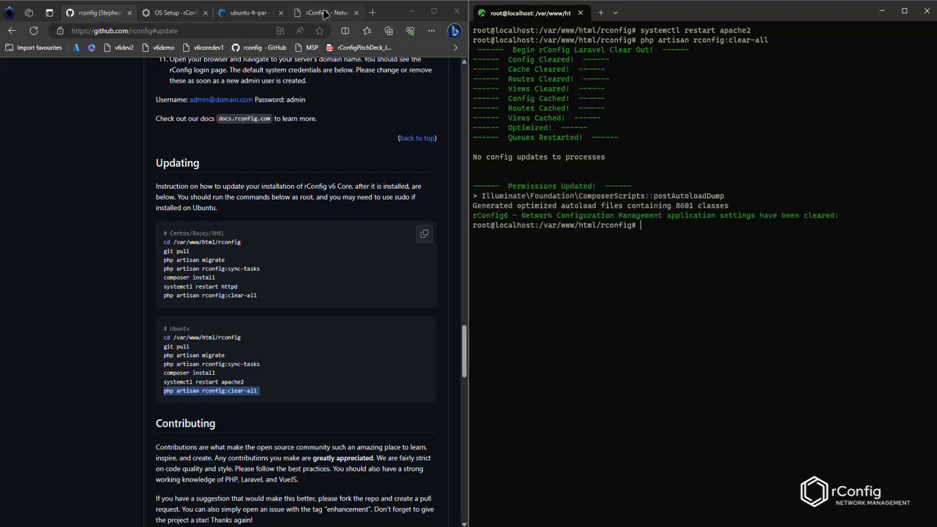
pyautogui.click(326, 13)
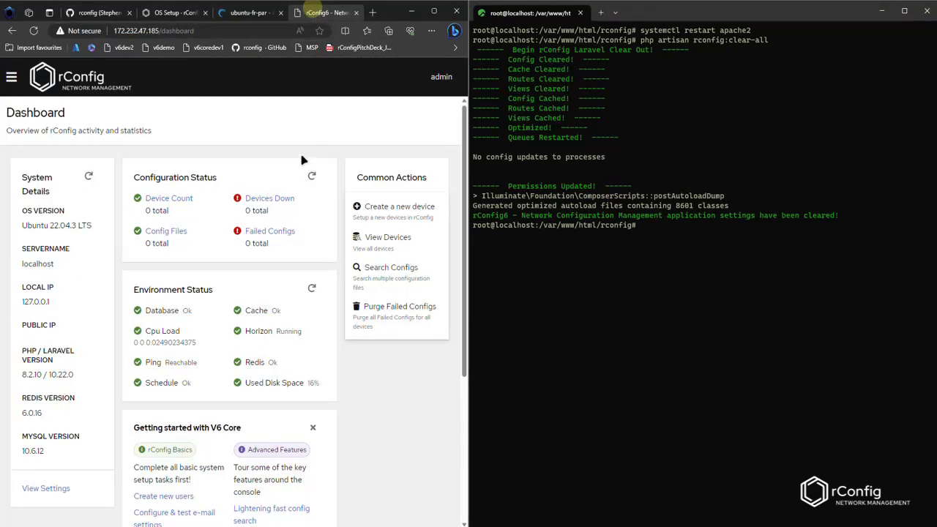
pyautogui.moveTo(238, 149)
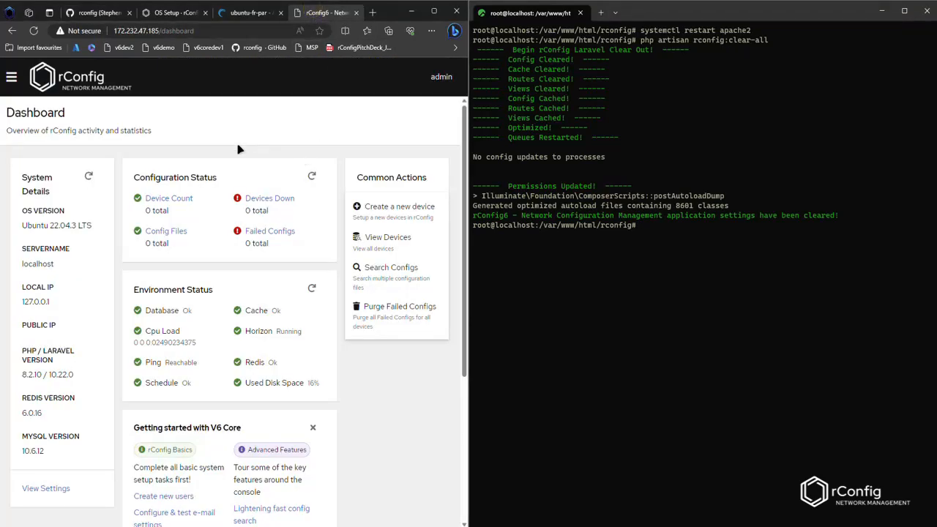
pyautogui.moveTo(239, 146)
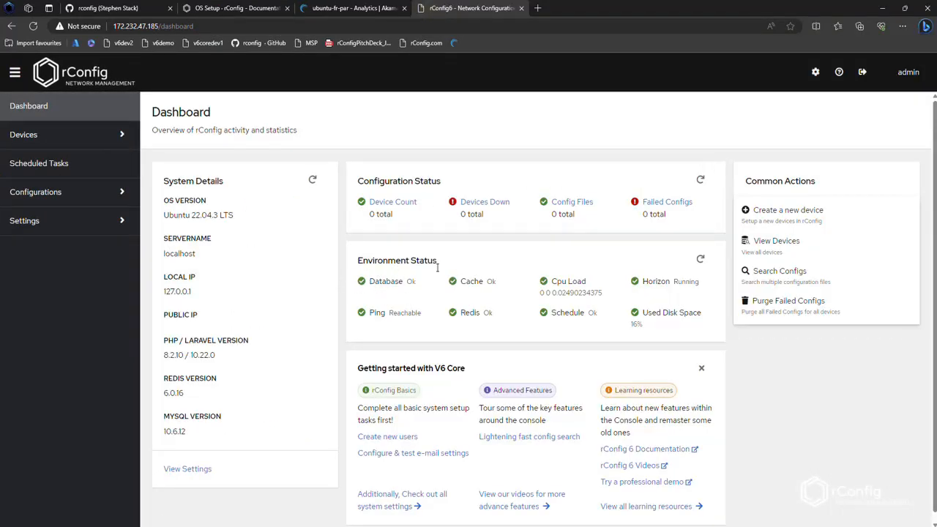
pyautogui.moveTo(441, 323)
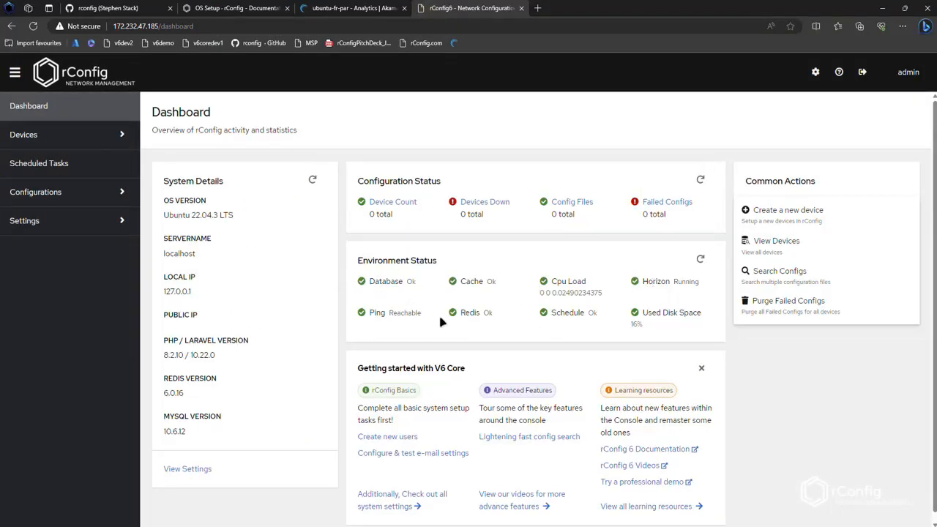
pyautogui.click(24, 221)
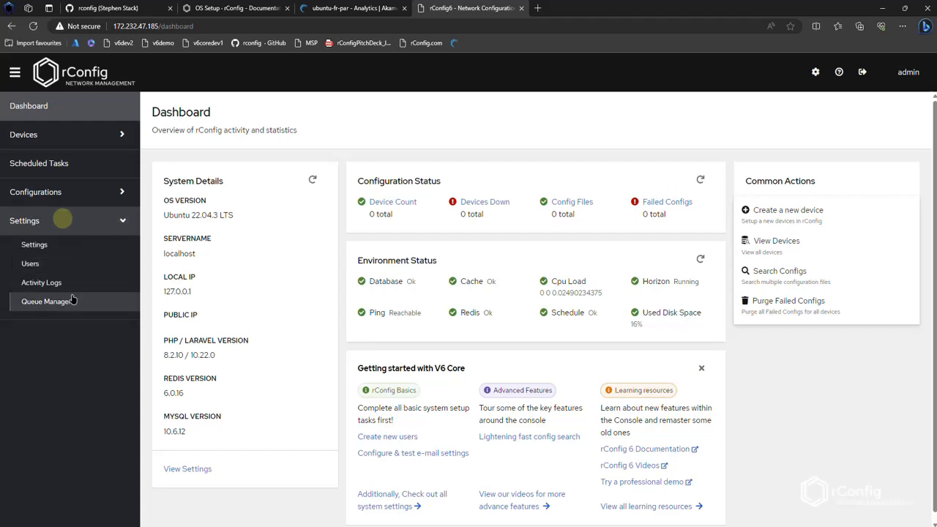
pyautogui.click(46, 301)
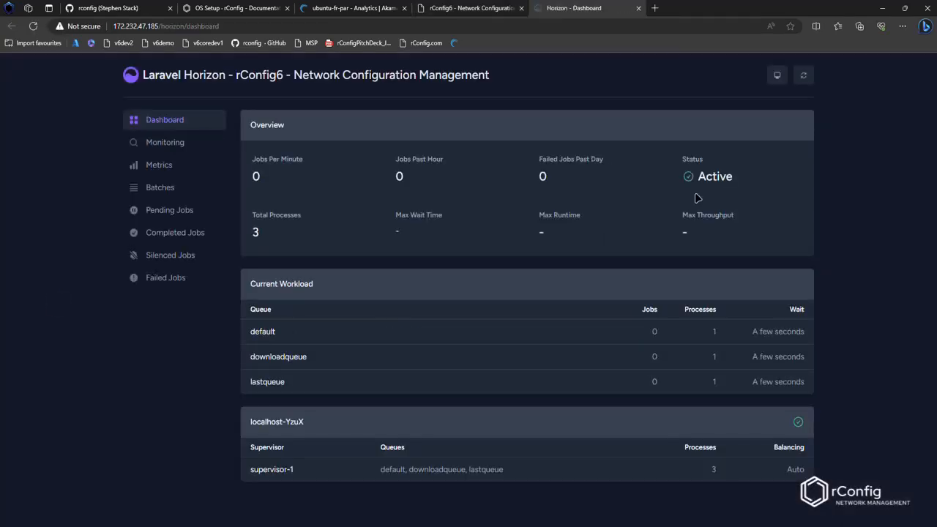
pyautogui.moveTo(684, 159)
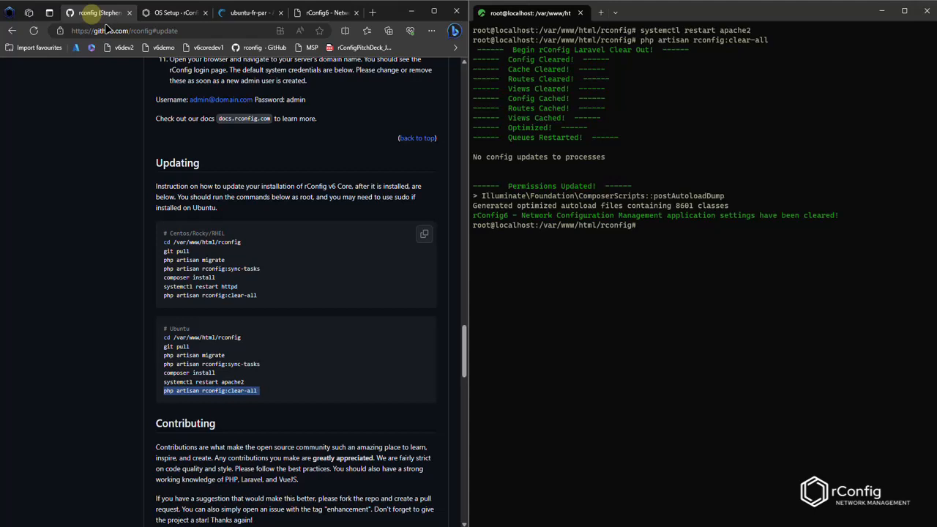
# Copy the Ubuntu update block, run it, and confirm Yes at the migrate prompt
pyautogui.click(424, 233)
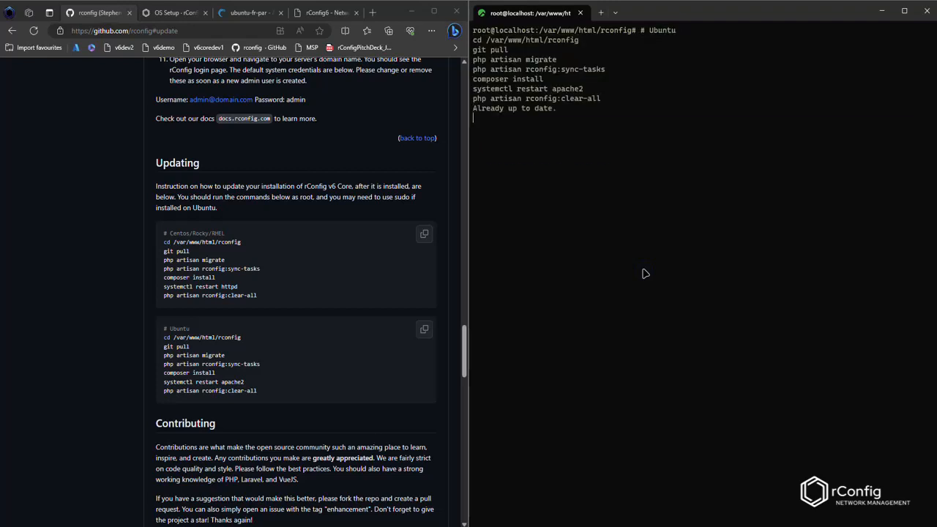
pyautogui.press('enter')
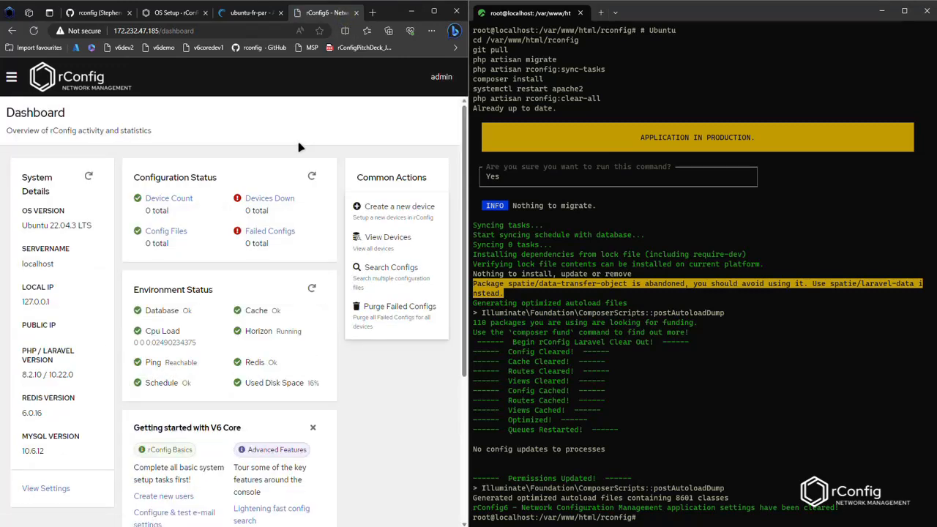
pyautogui.moveTo(299, 147)
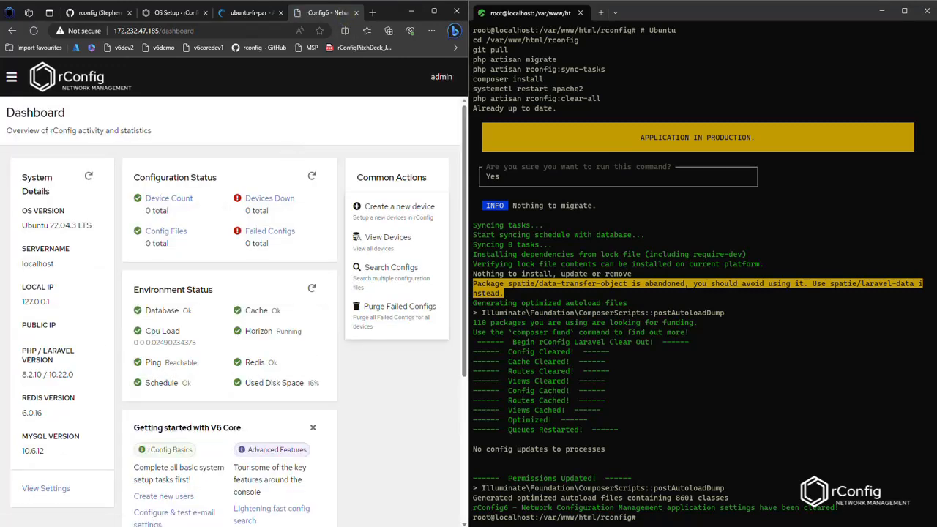